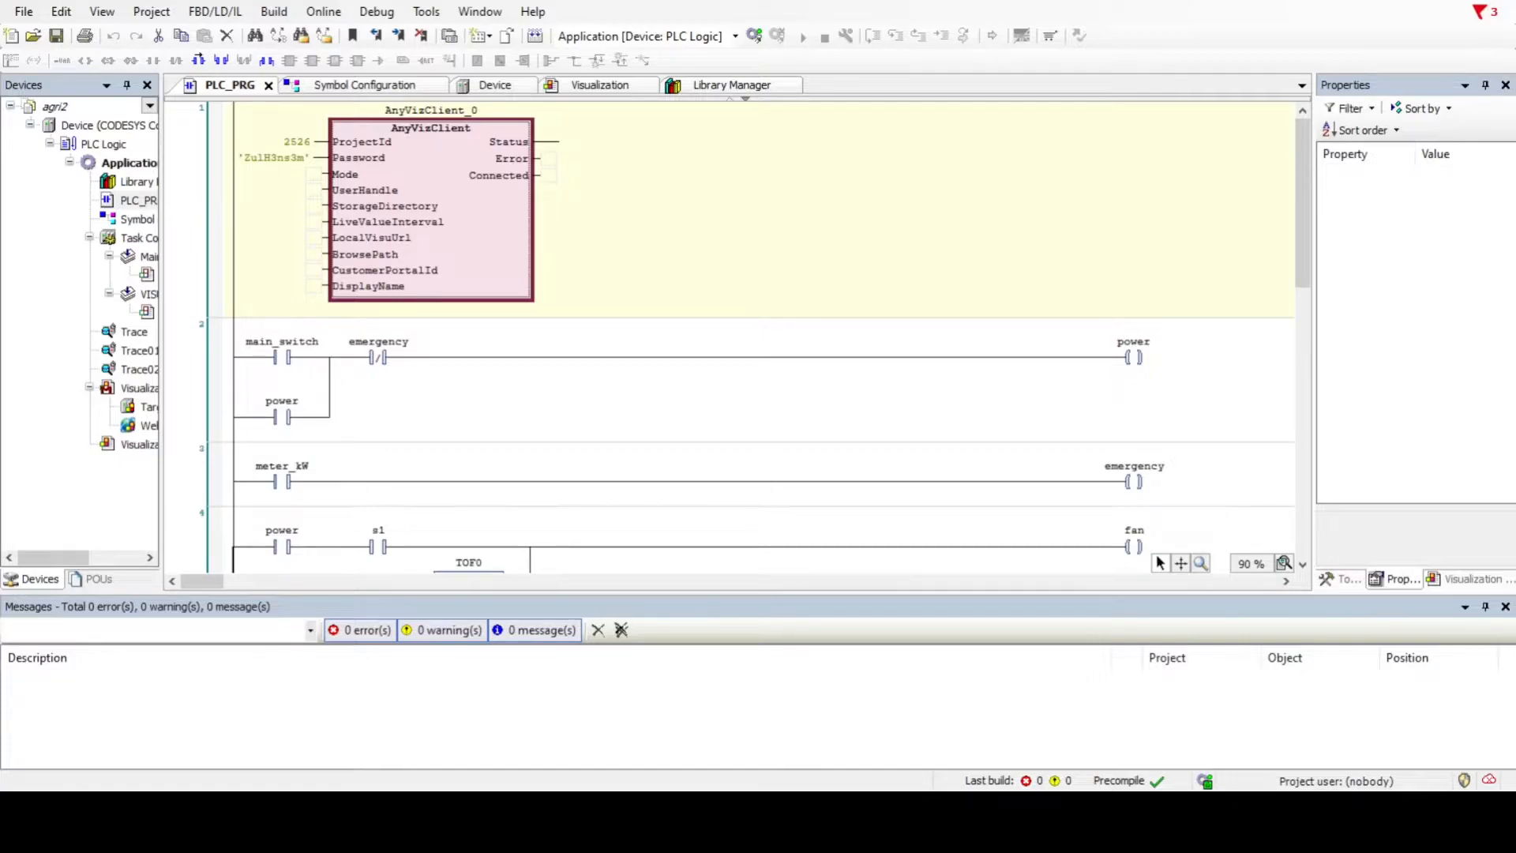
Review the remaining pump, load-comparison and always-on rungs, then open the SCADA visualization.
scroll("down", 3)
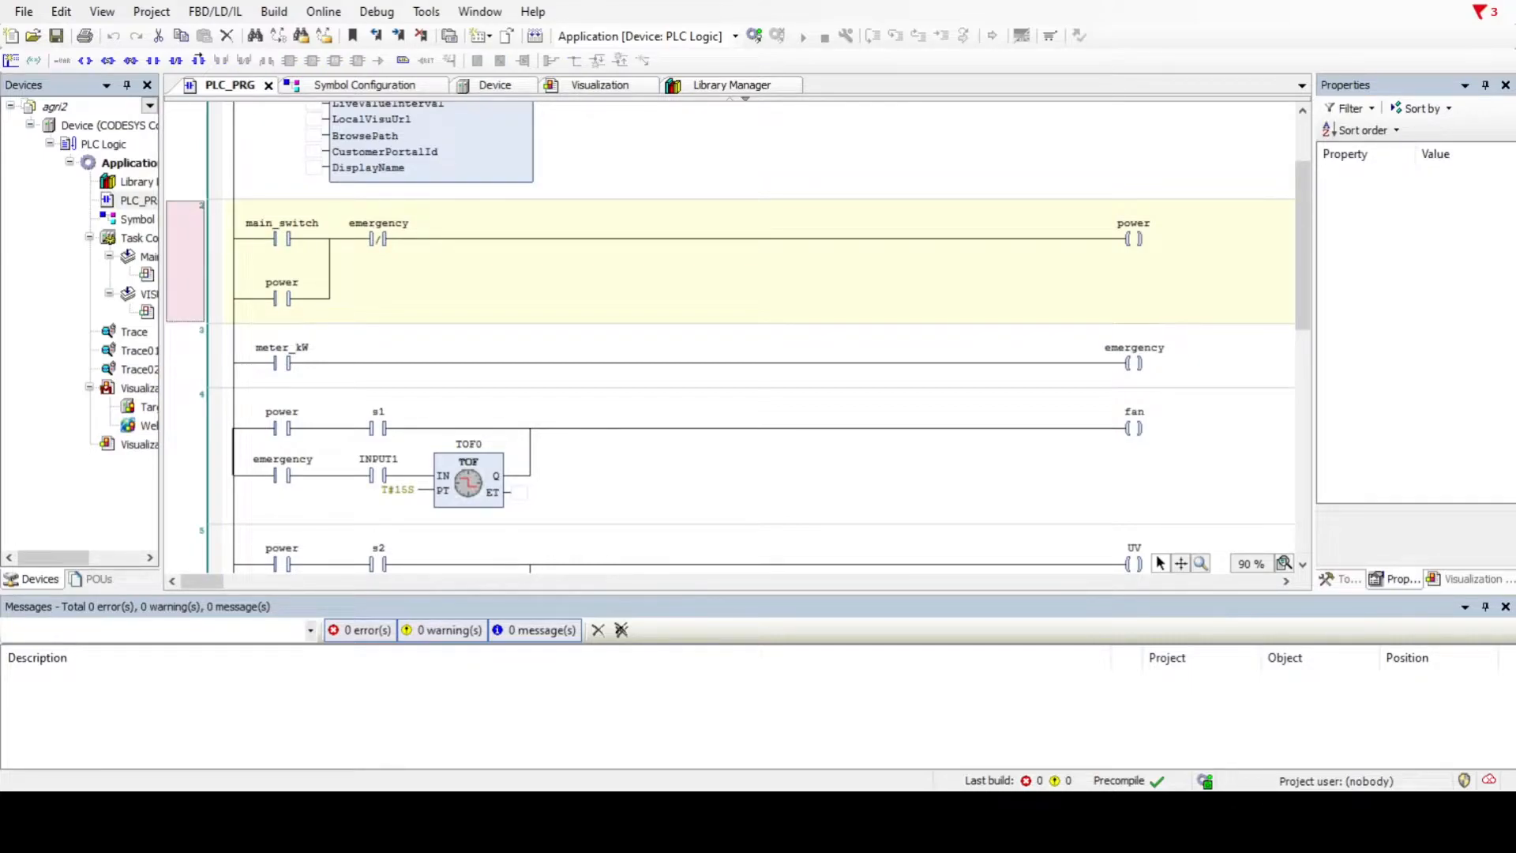
scroll("down", 3)
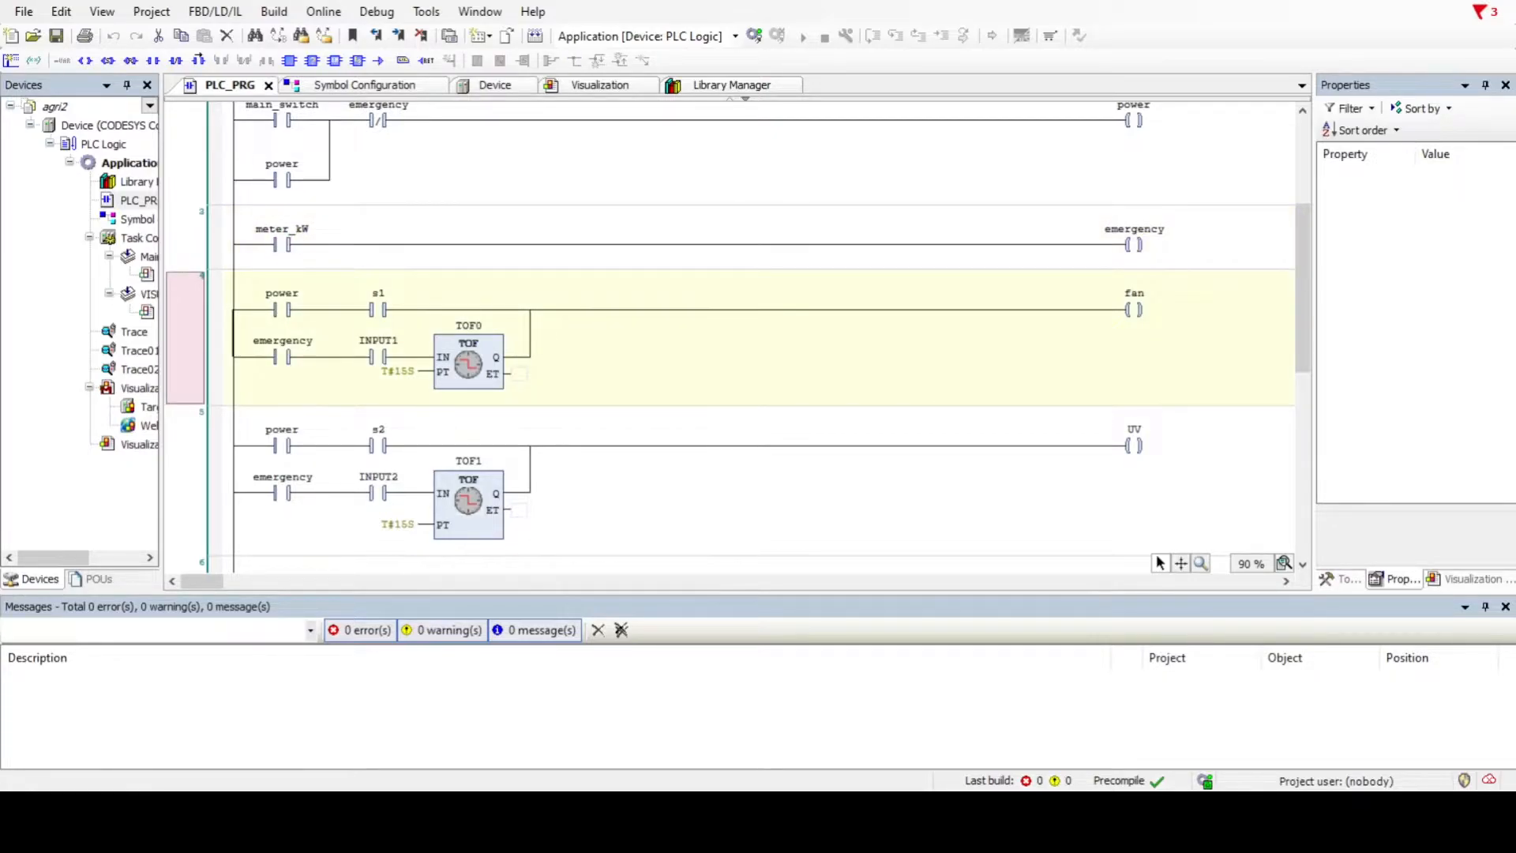
scroll("down", 3)
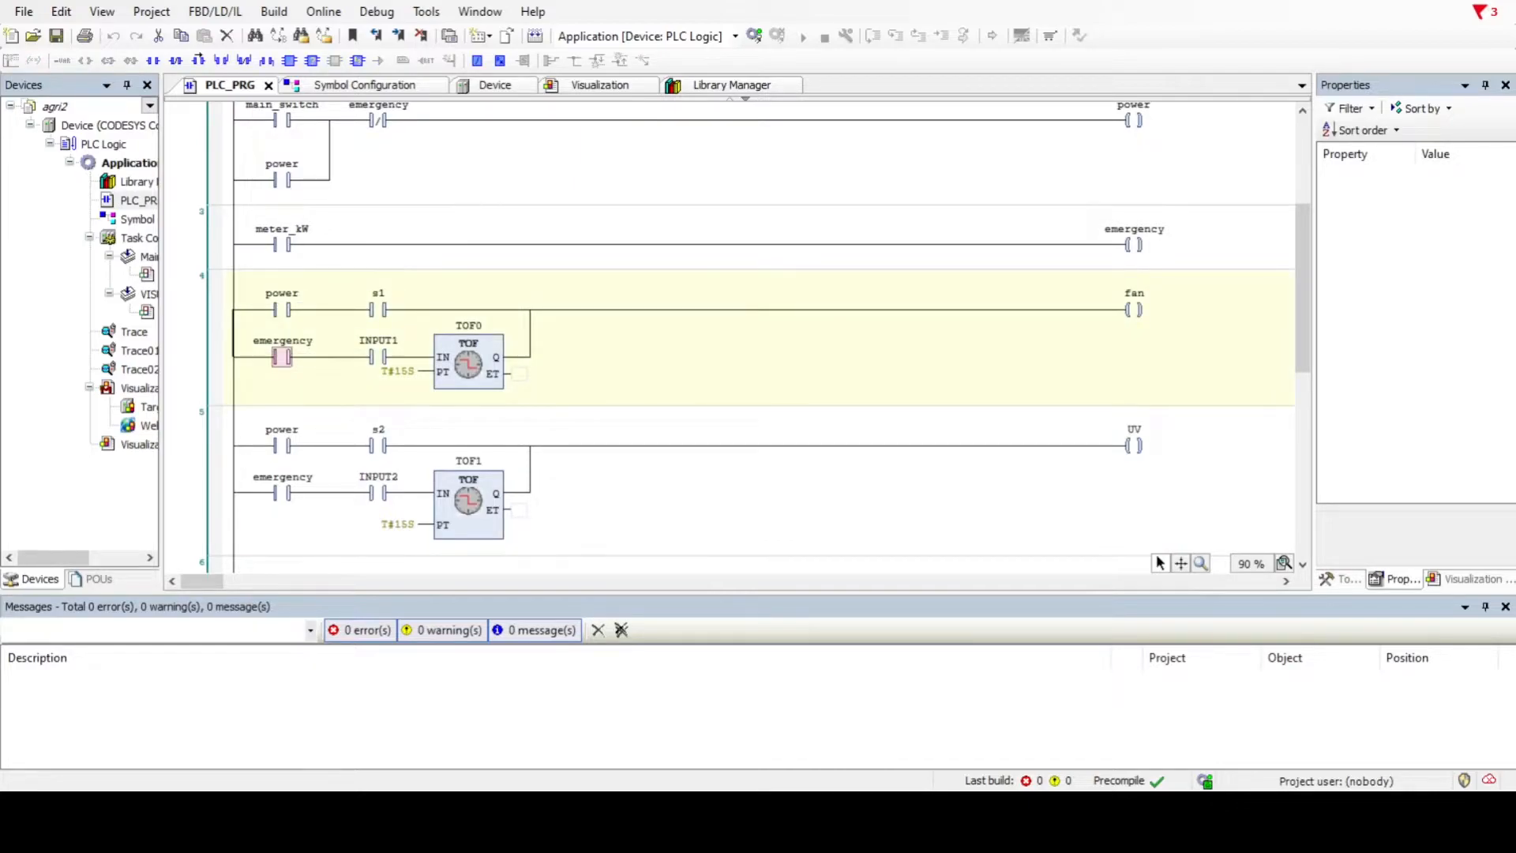
left_click(468, 360)
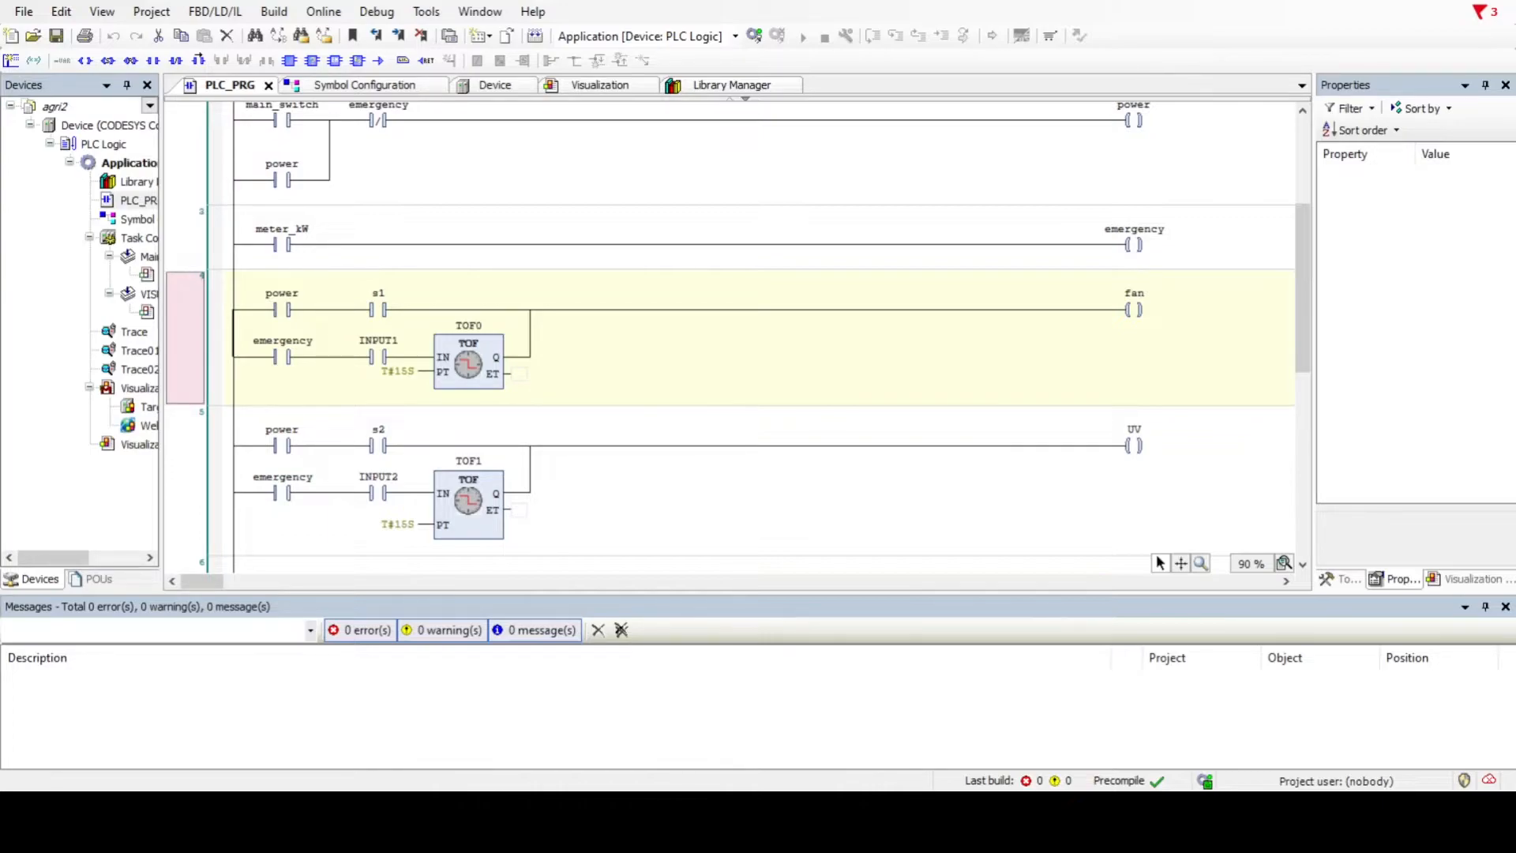
scroll("down", 3)
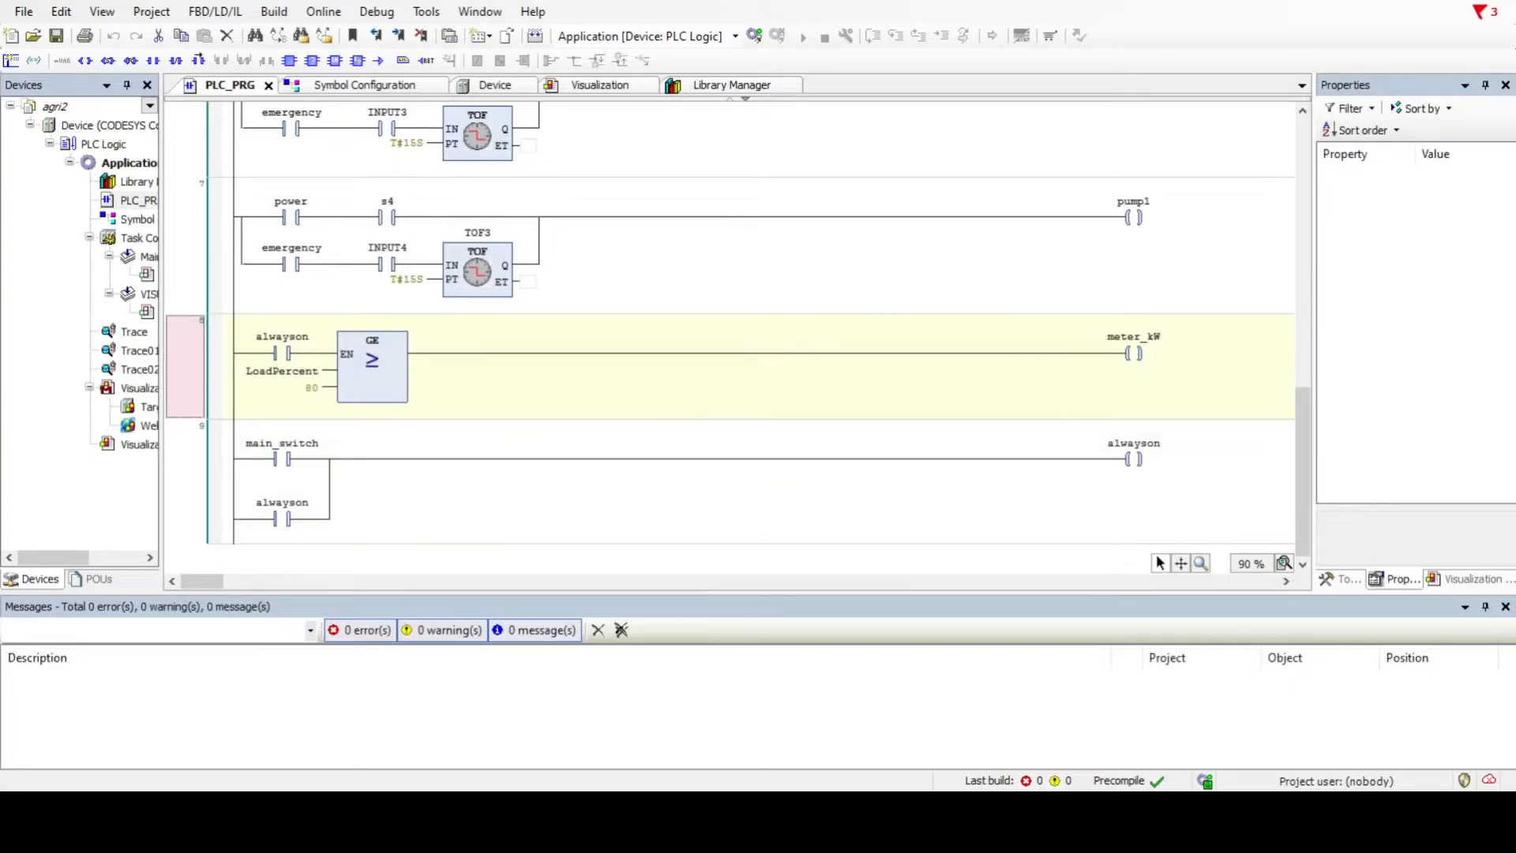
left_click(599, 85)
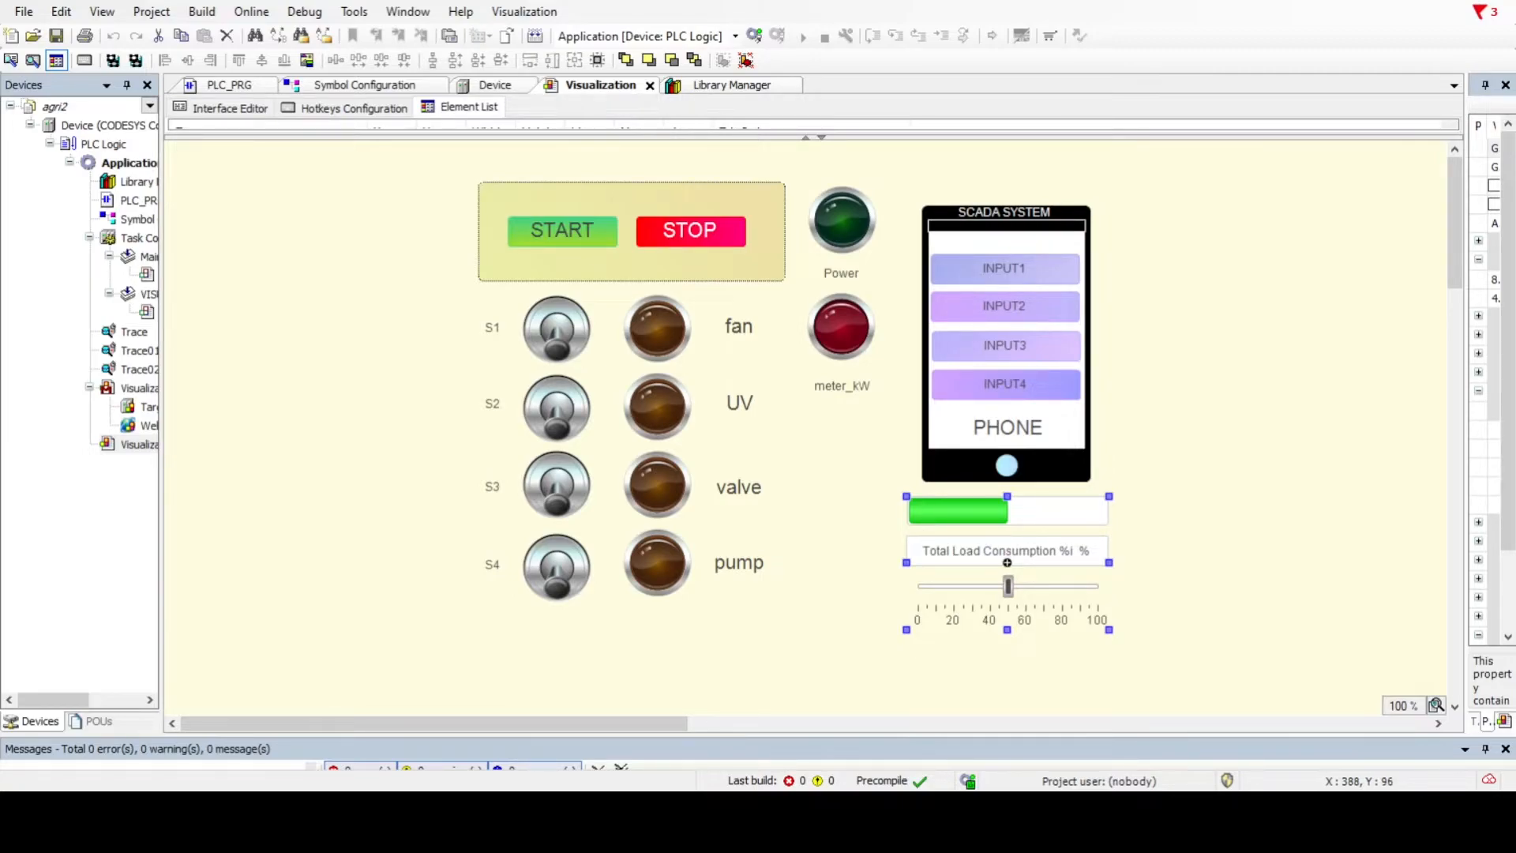
Log in to the simulated PLC, downloading the application without starting it.
left_click(632, 229)
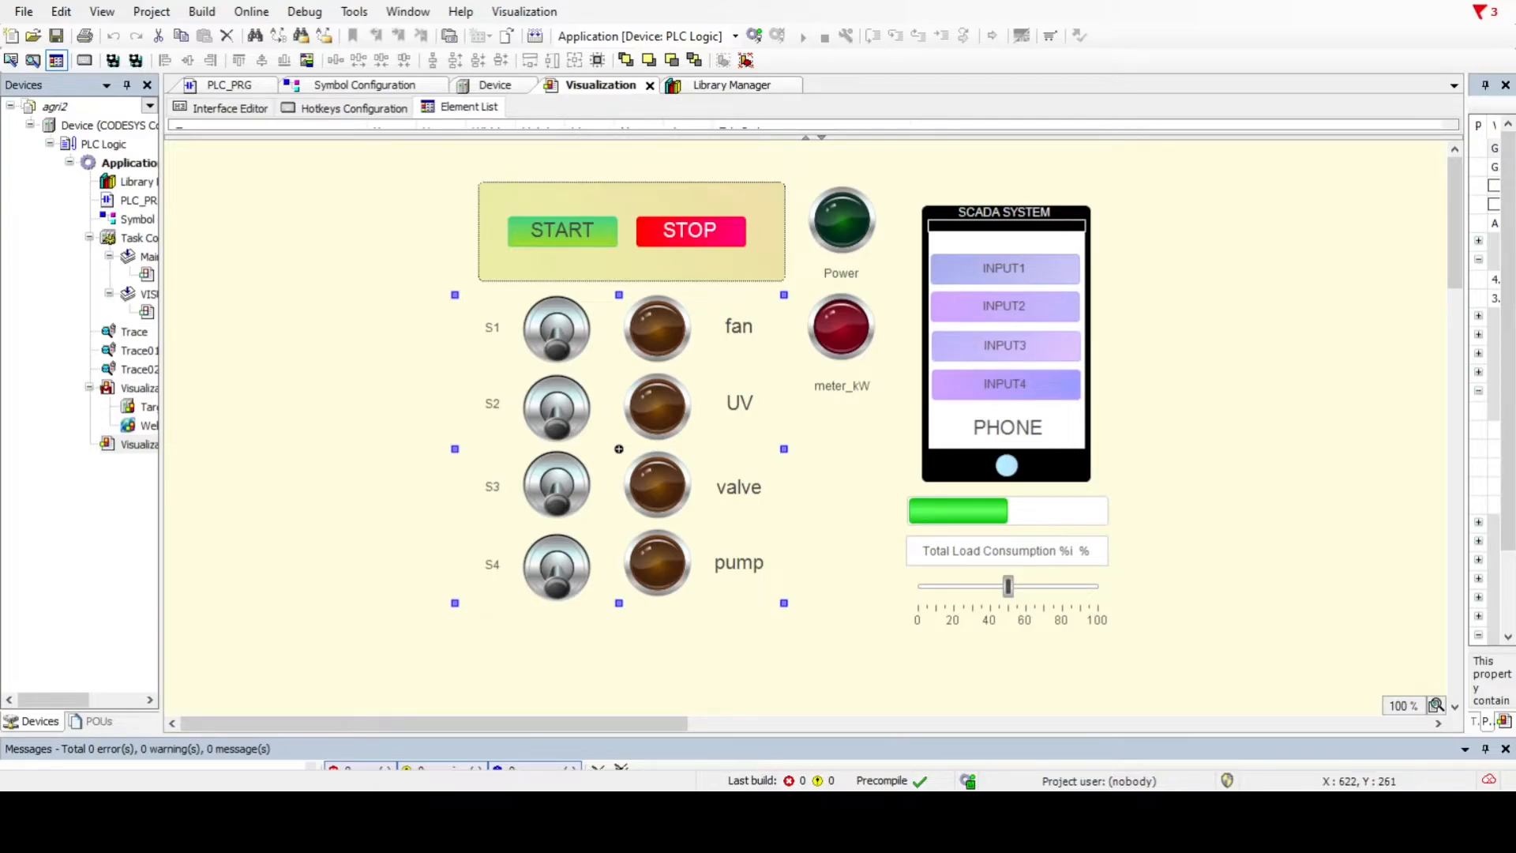
left_click(841, 326)
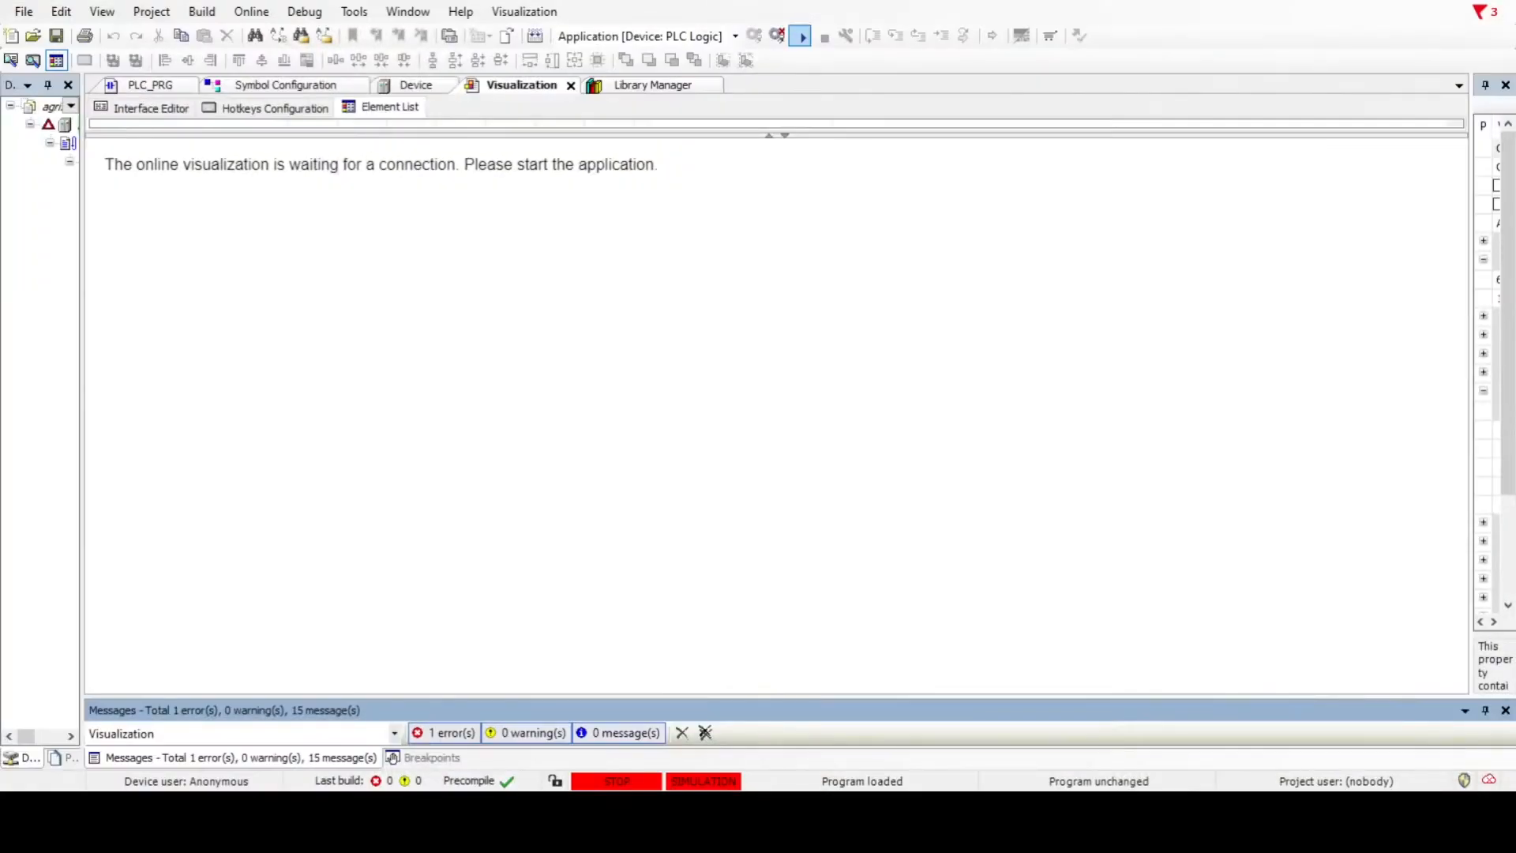
Start the application and switch on S1, S2 and S3 for fan, UV and valve.
left_click(824, 35)
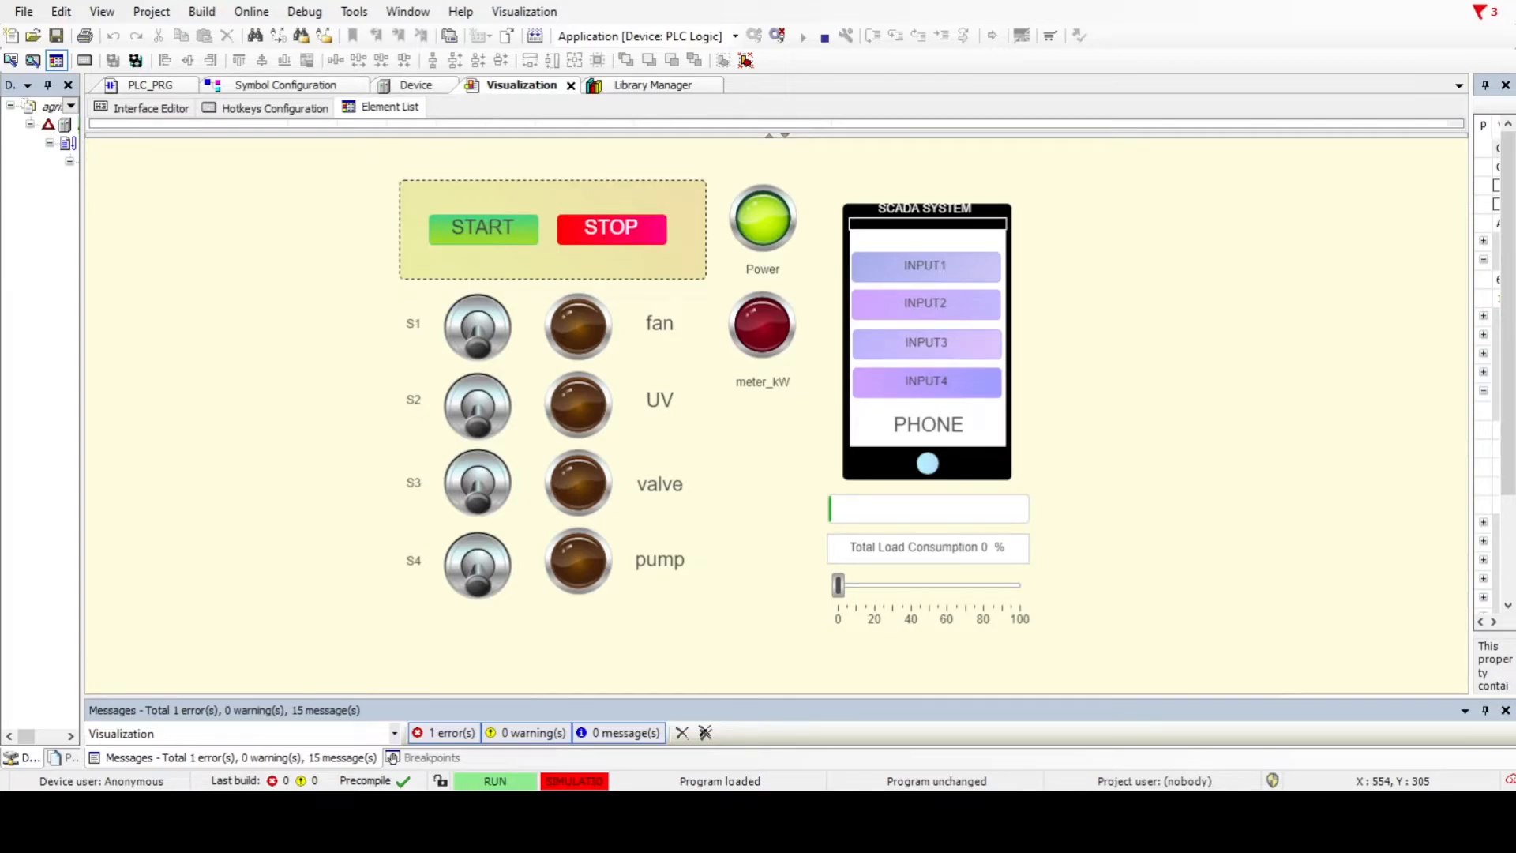
left_click(477, 323)
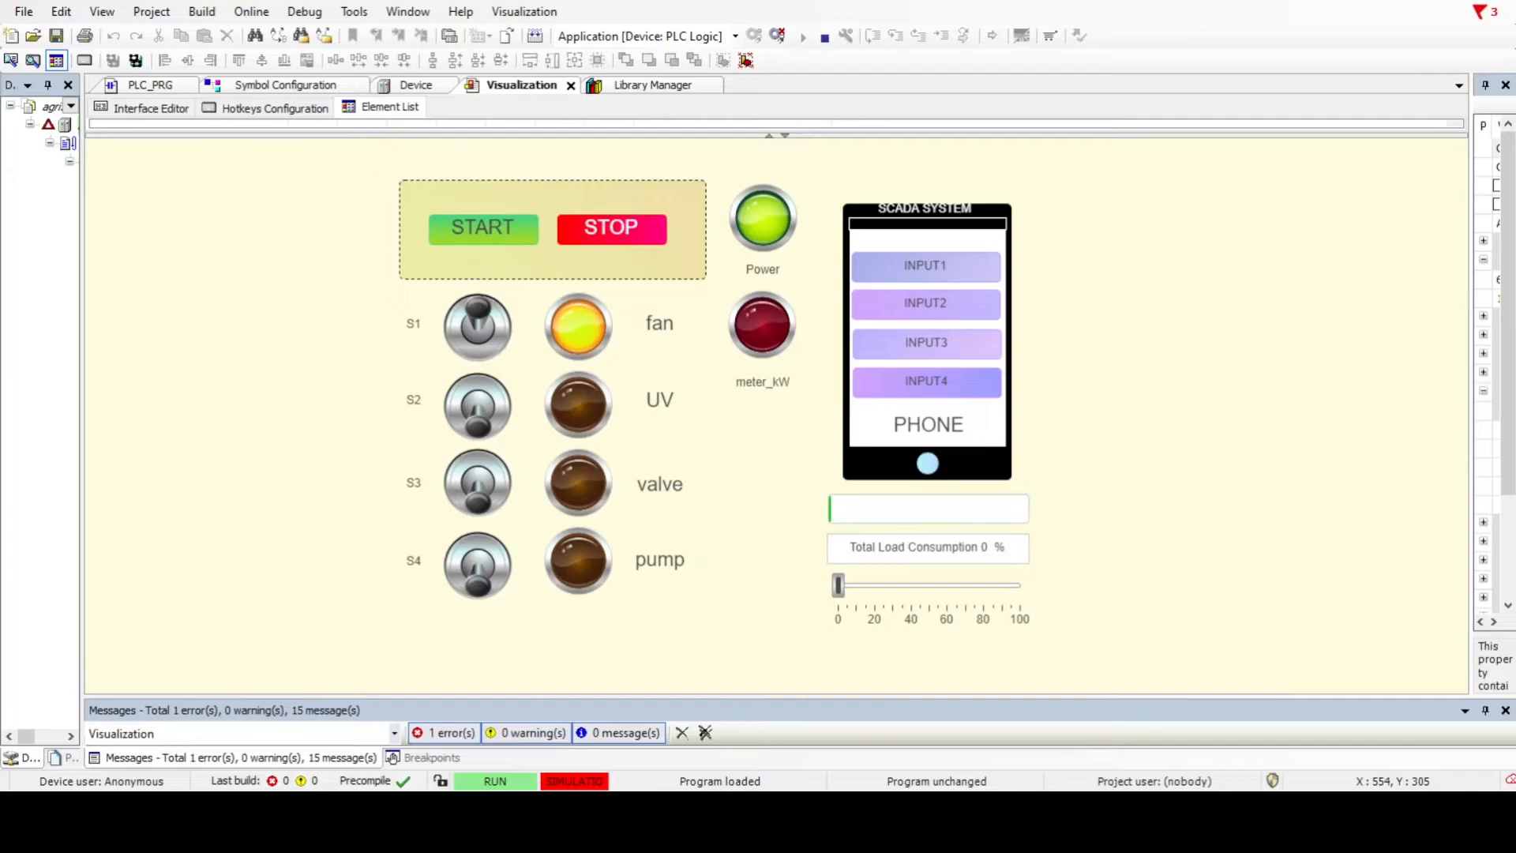
left_click(477, 400)
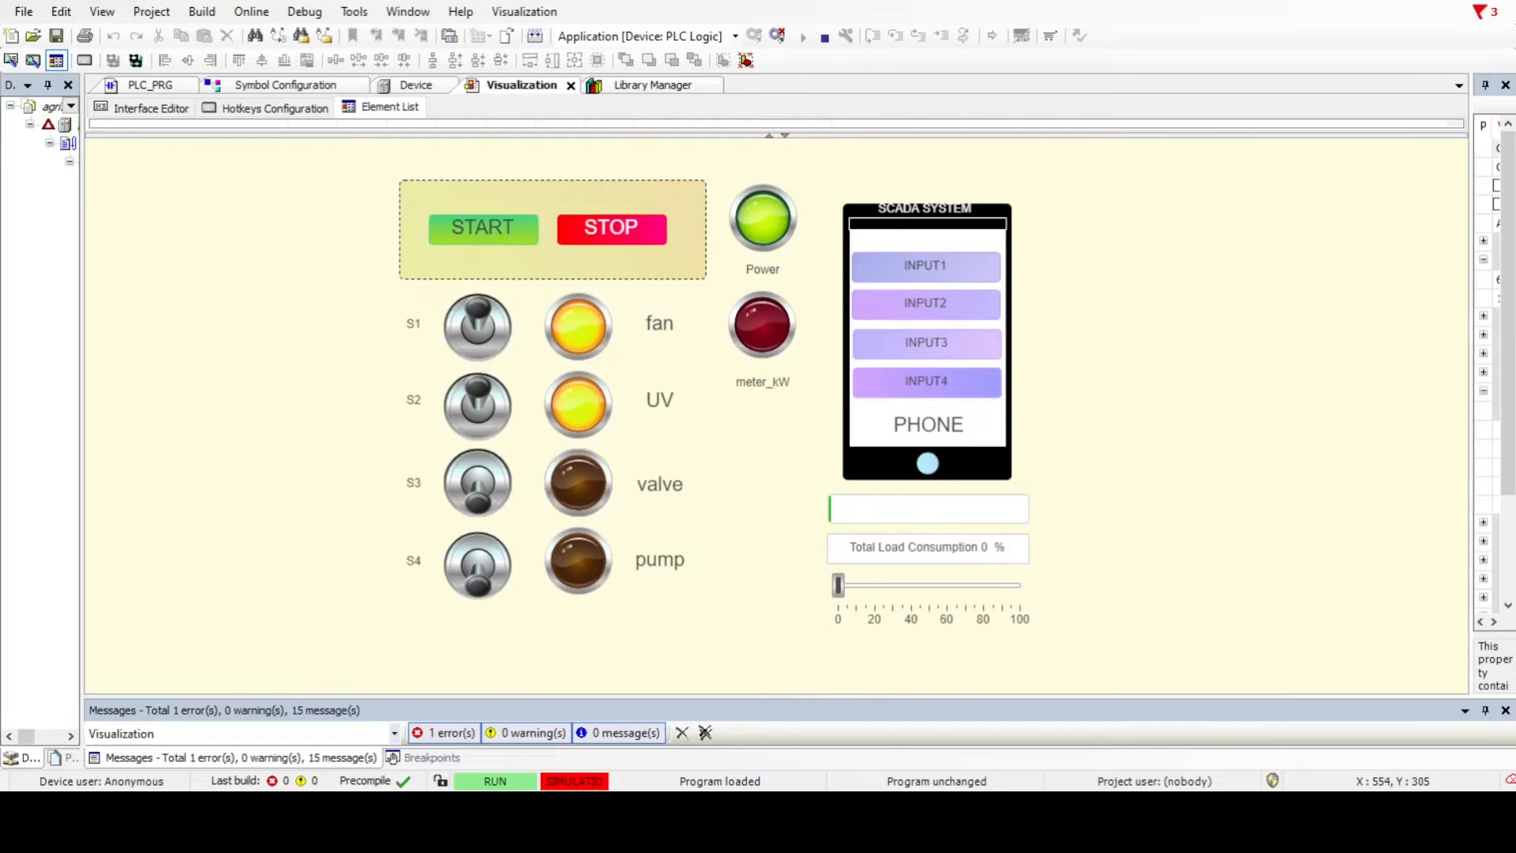
left_click(477, 482)
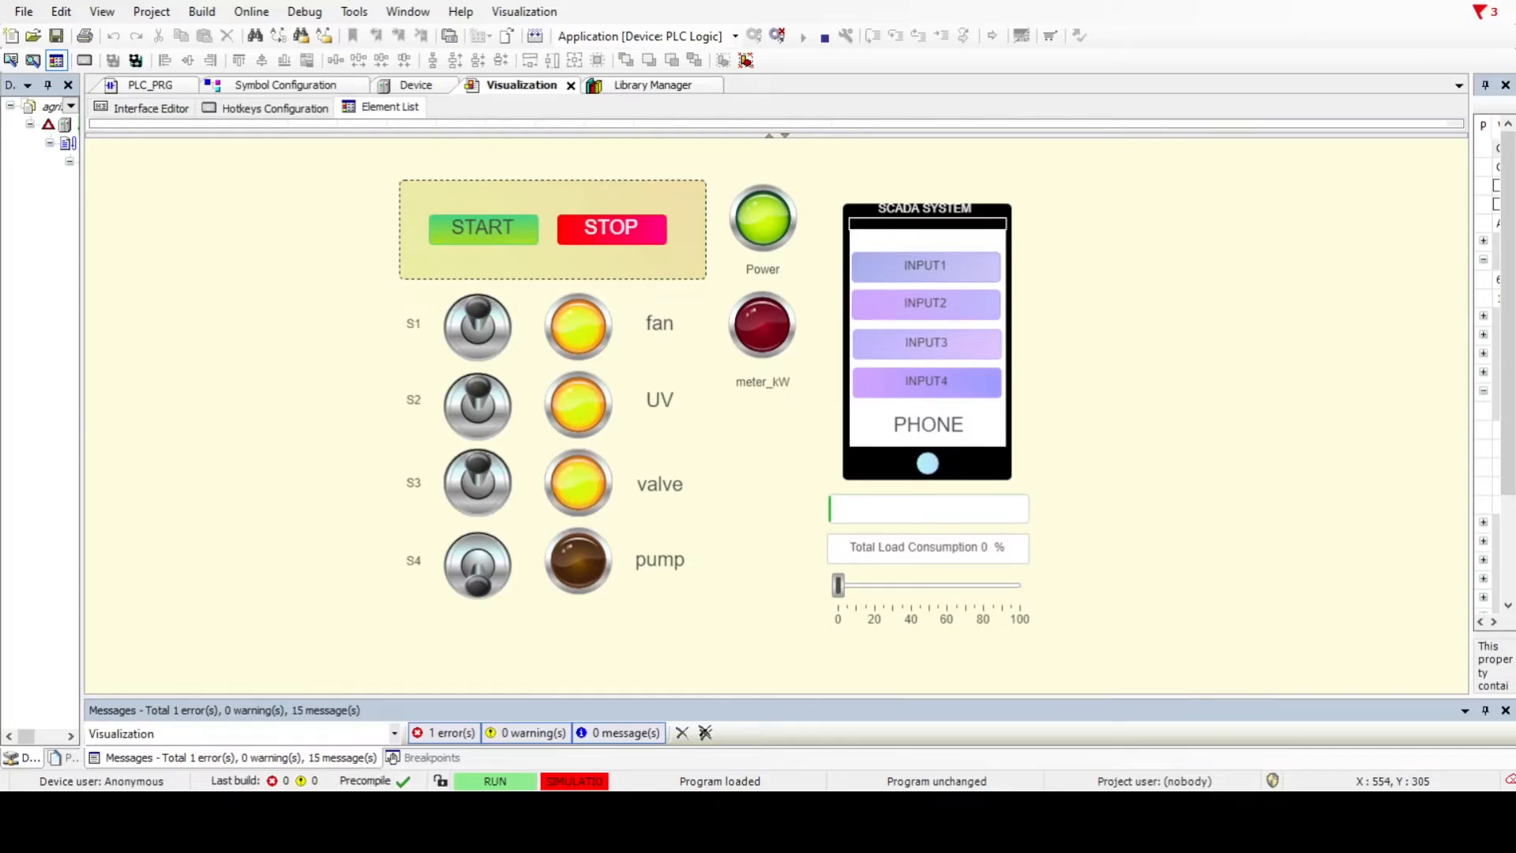
left_click(477, 483)
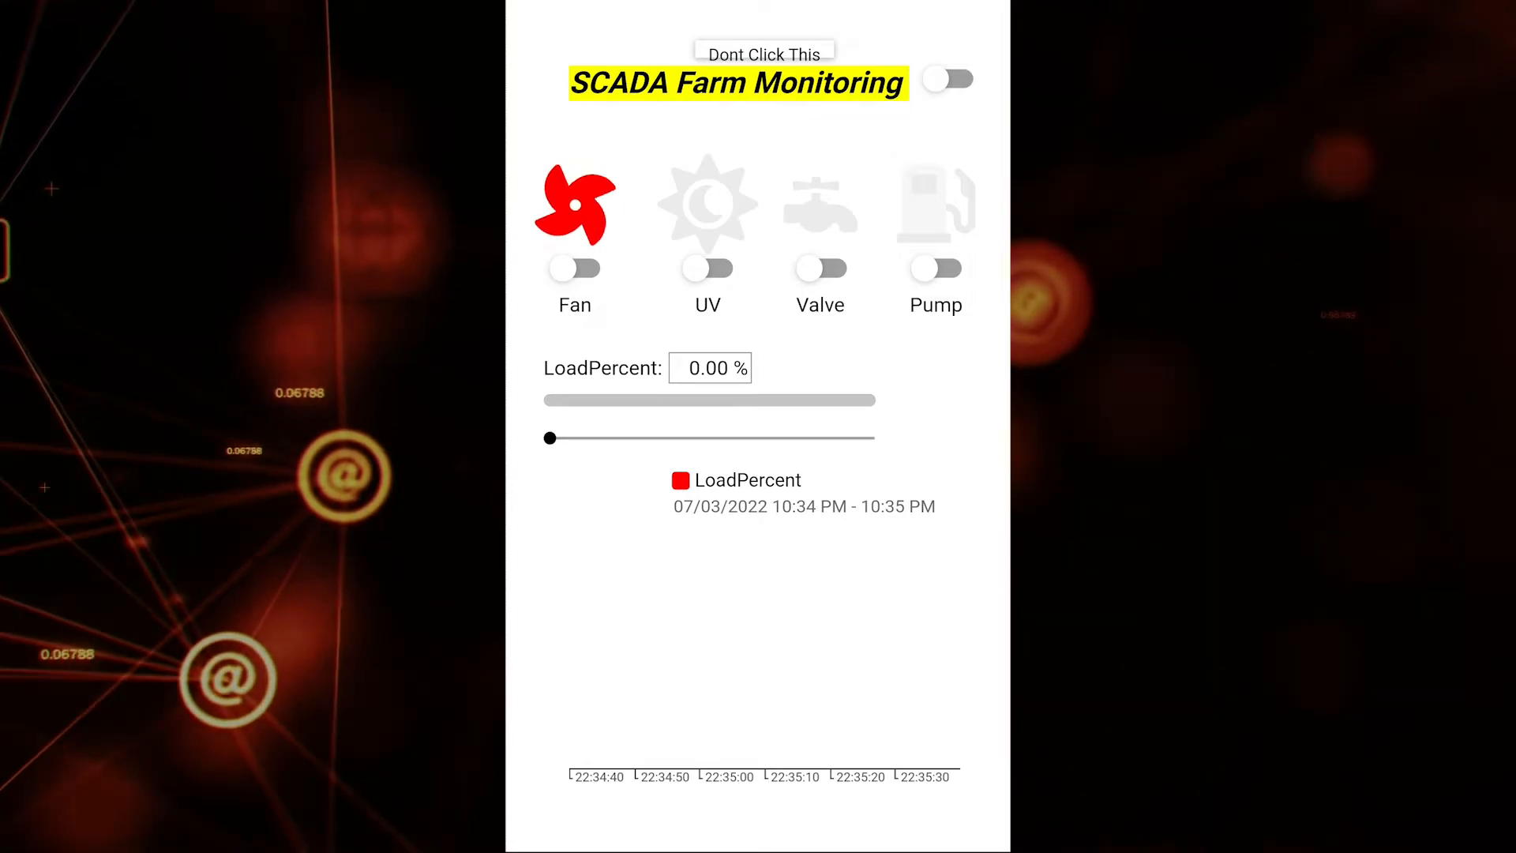
left_click(707, 203)
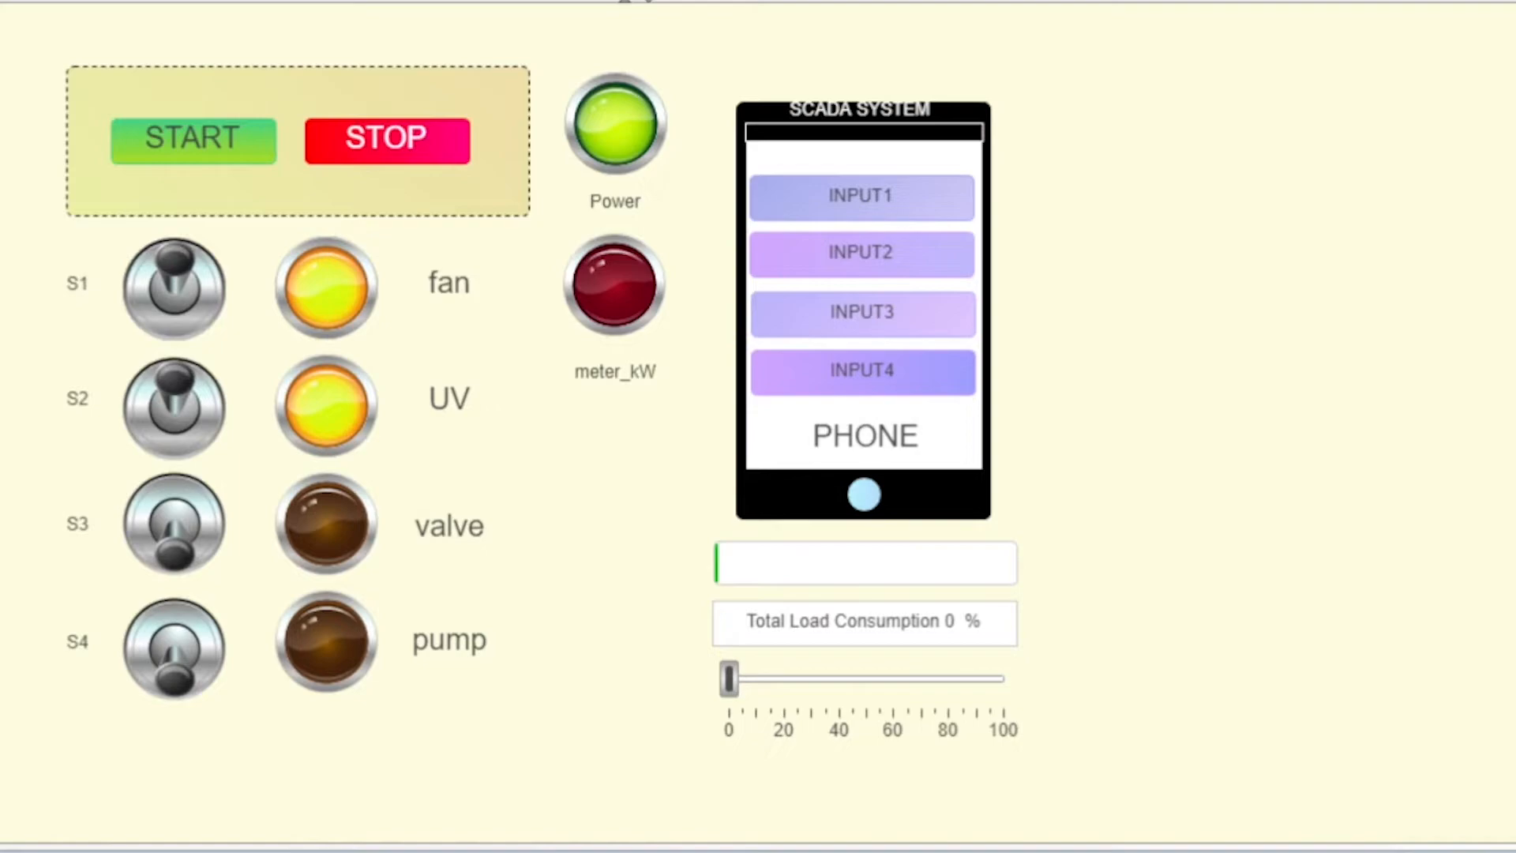
Raise total load from about 57% to just above the 80% cut-off level.
left_click_drag(729, 677, 748, 678)
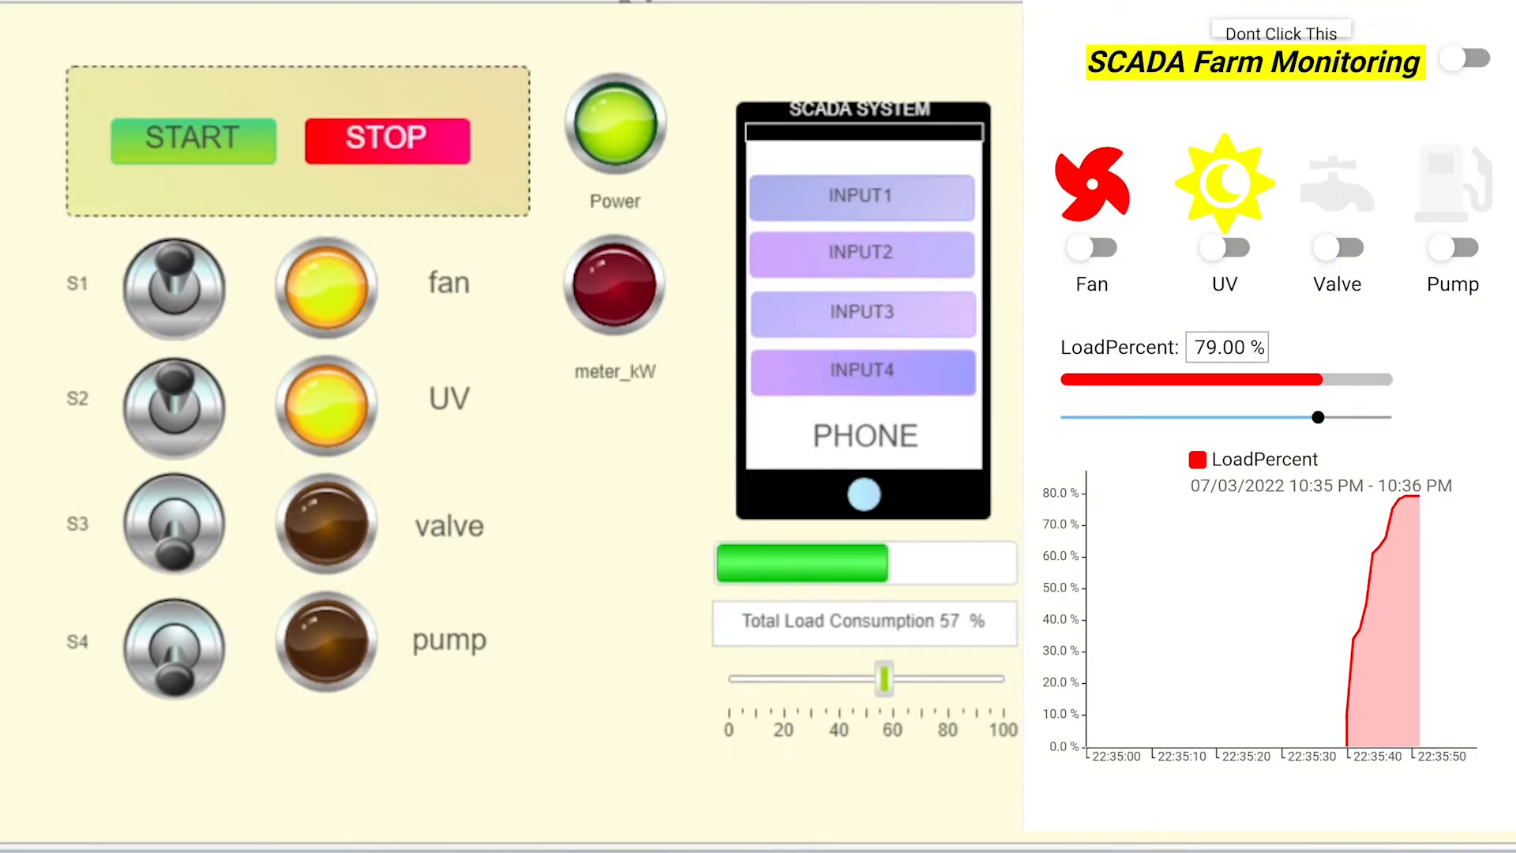
left_click_drag(882, 676, 945, 675)
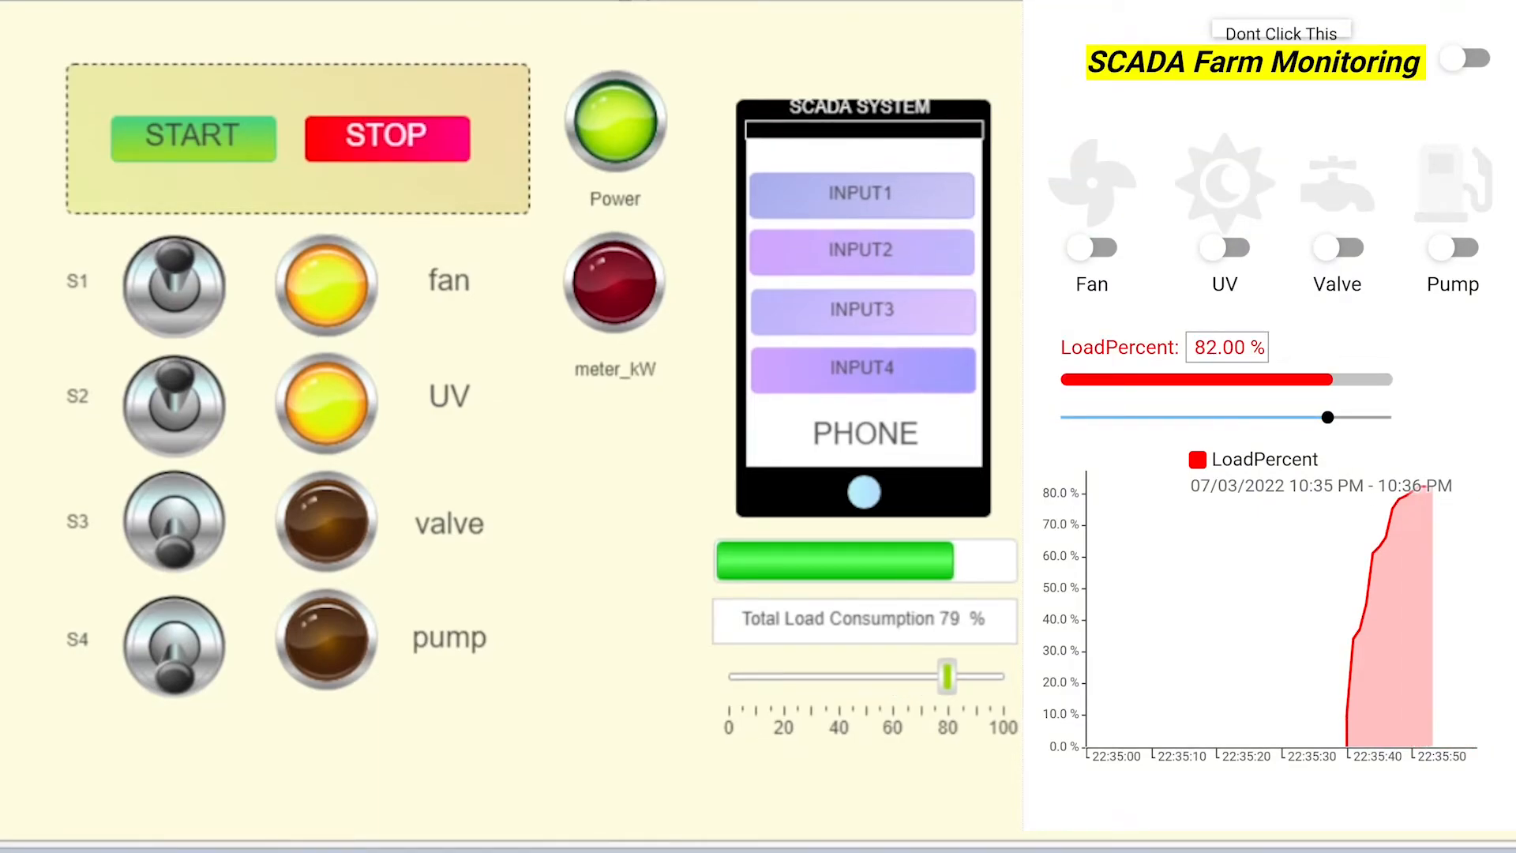
left_click(386, 138)
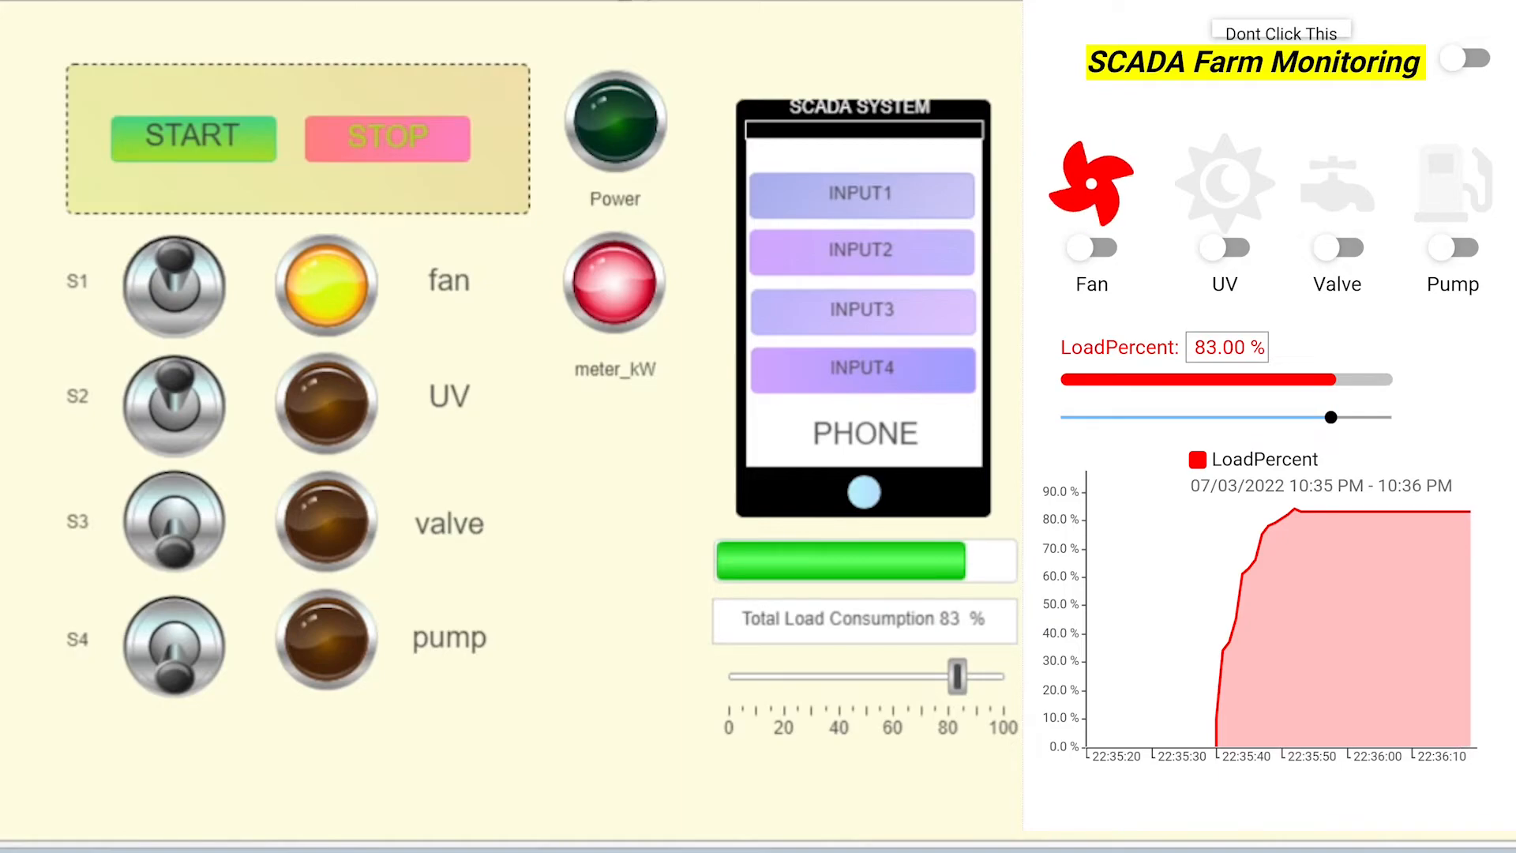
Bring the load back to 0% with power and all outputs off.
left_click(194, 288)
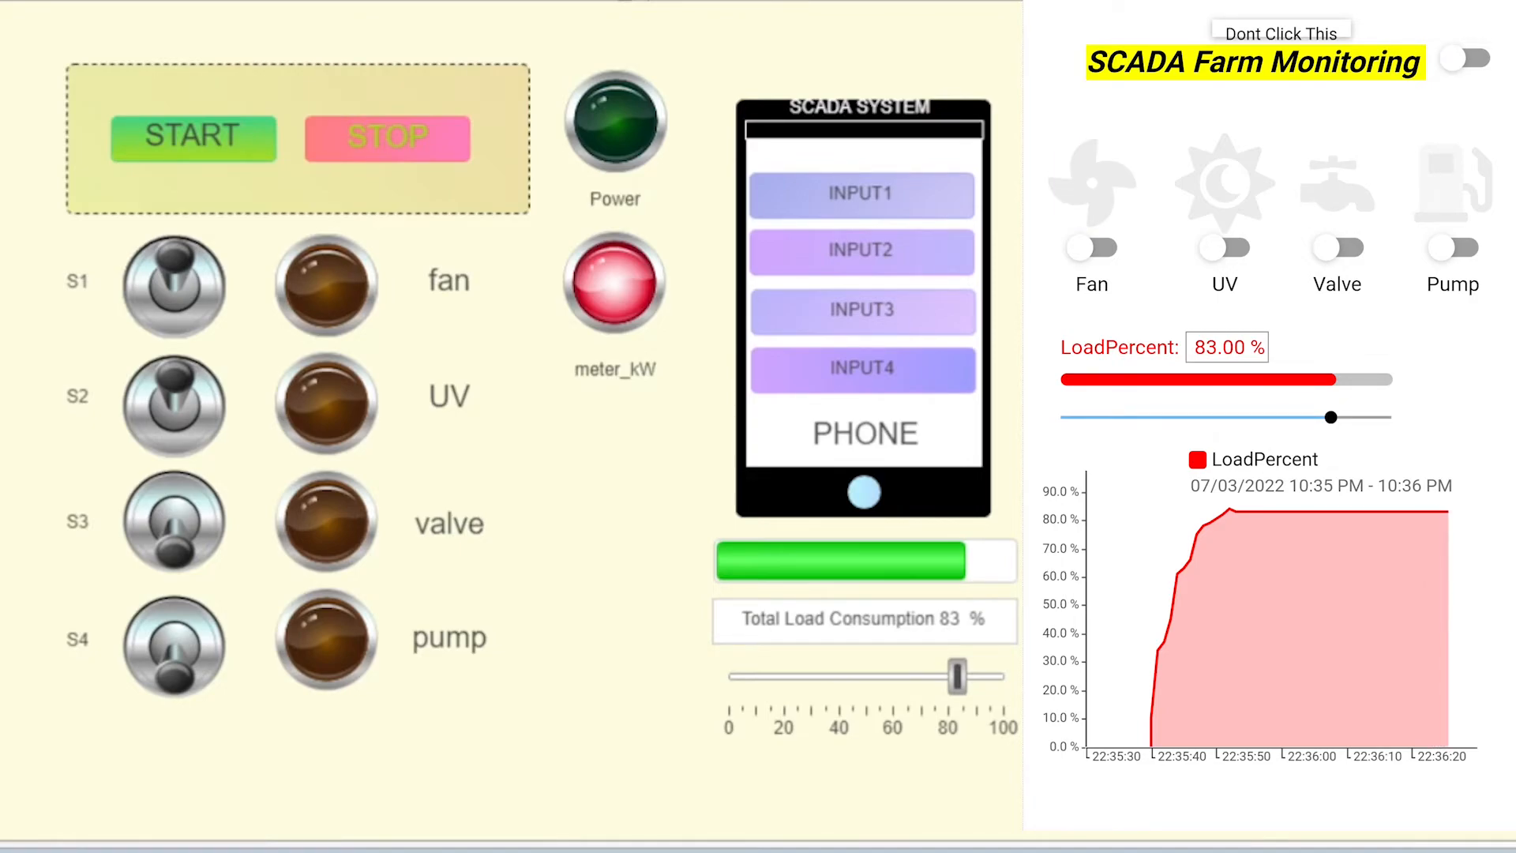
left_click(862, 369)
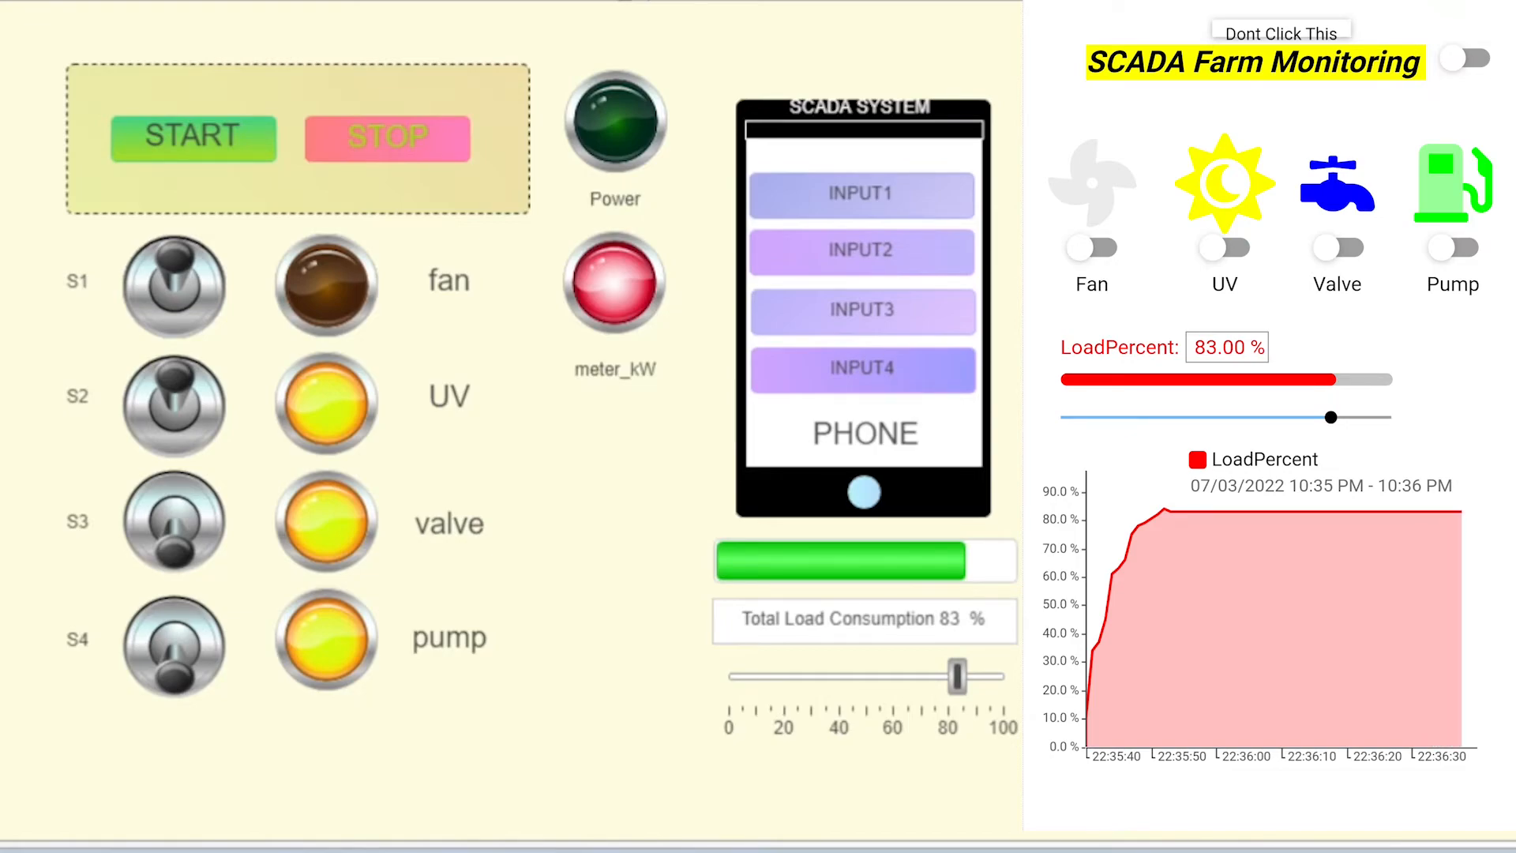
left_click(387, 138)
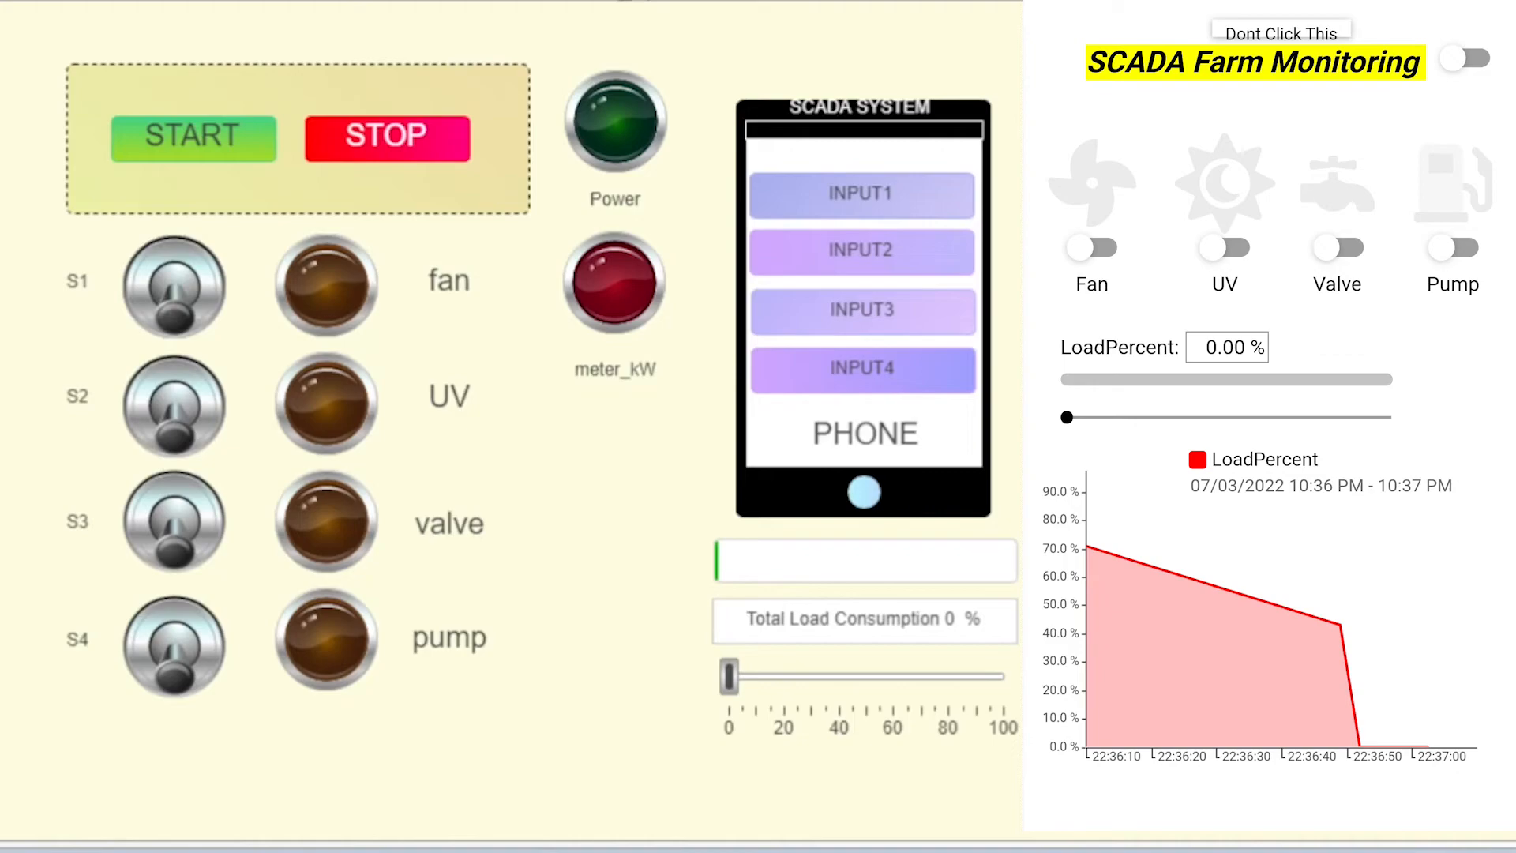
Restore power, run fan, UV, valve and pump, push load to 82%, and retry fan and valve.
left_click(193, 137)
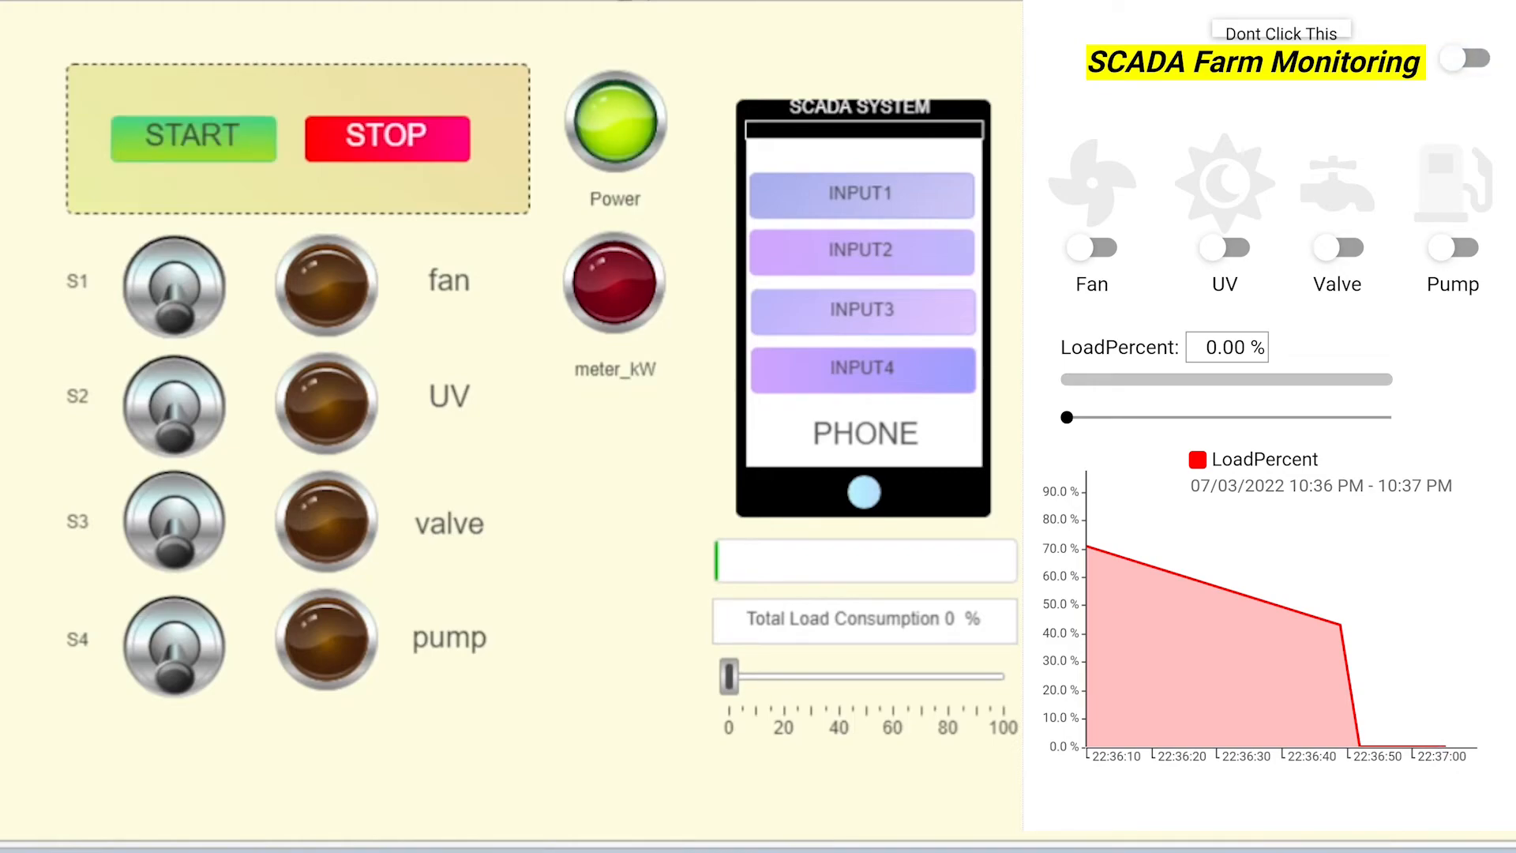
left_click(175, 288)
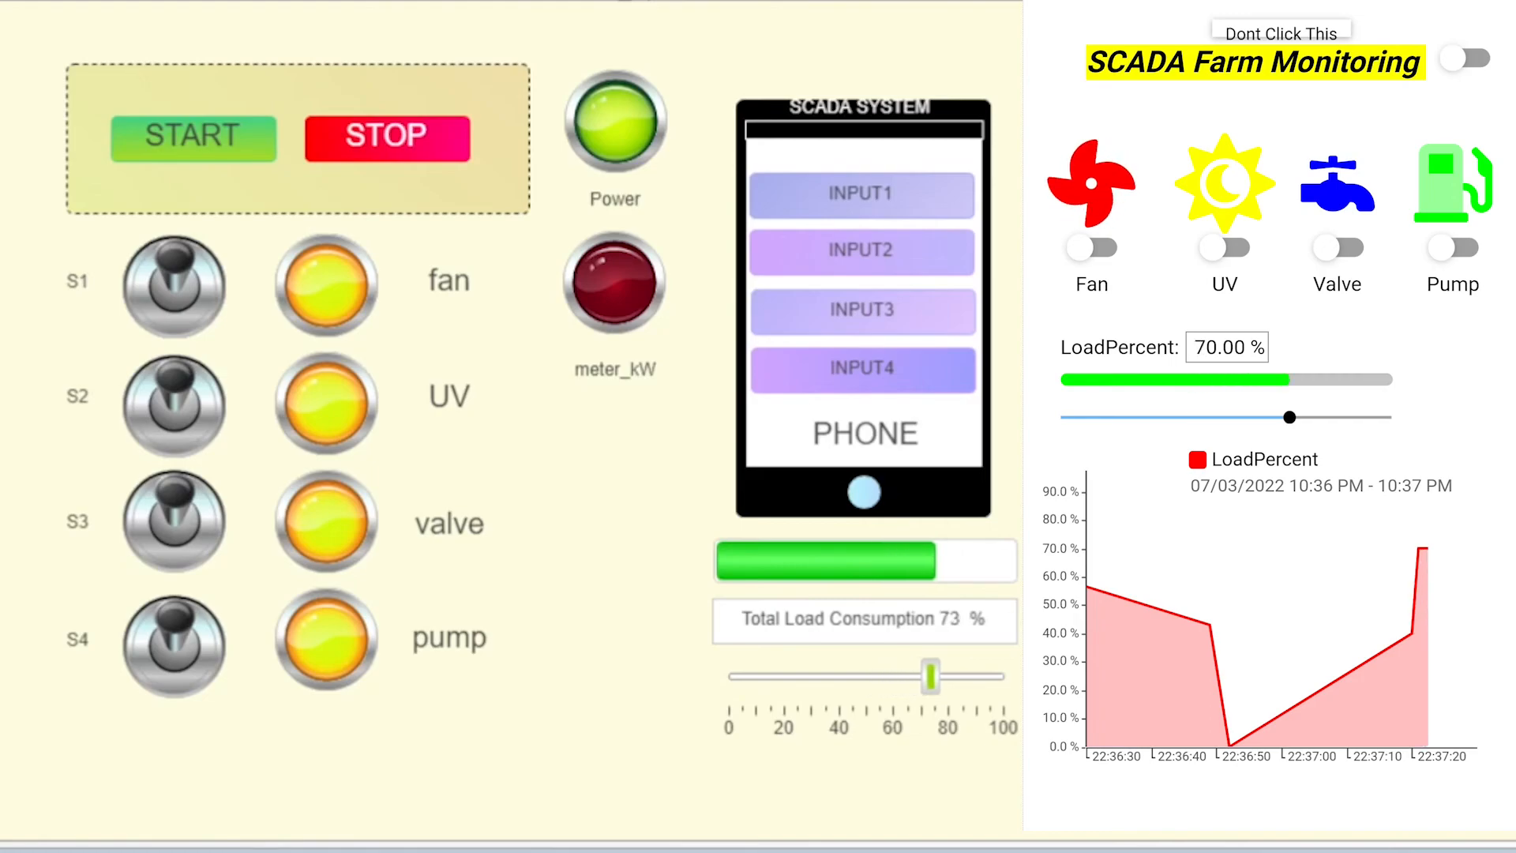
left_click(386, 139)
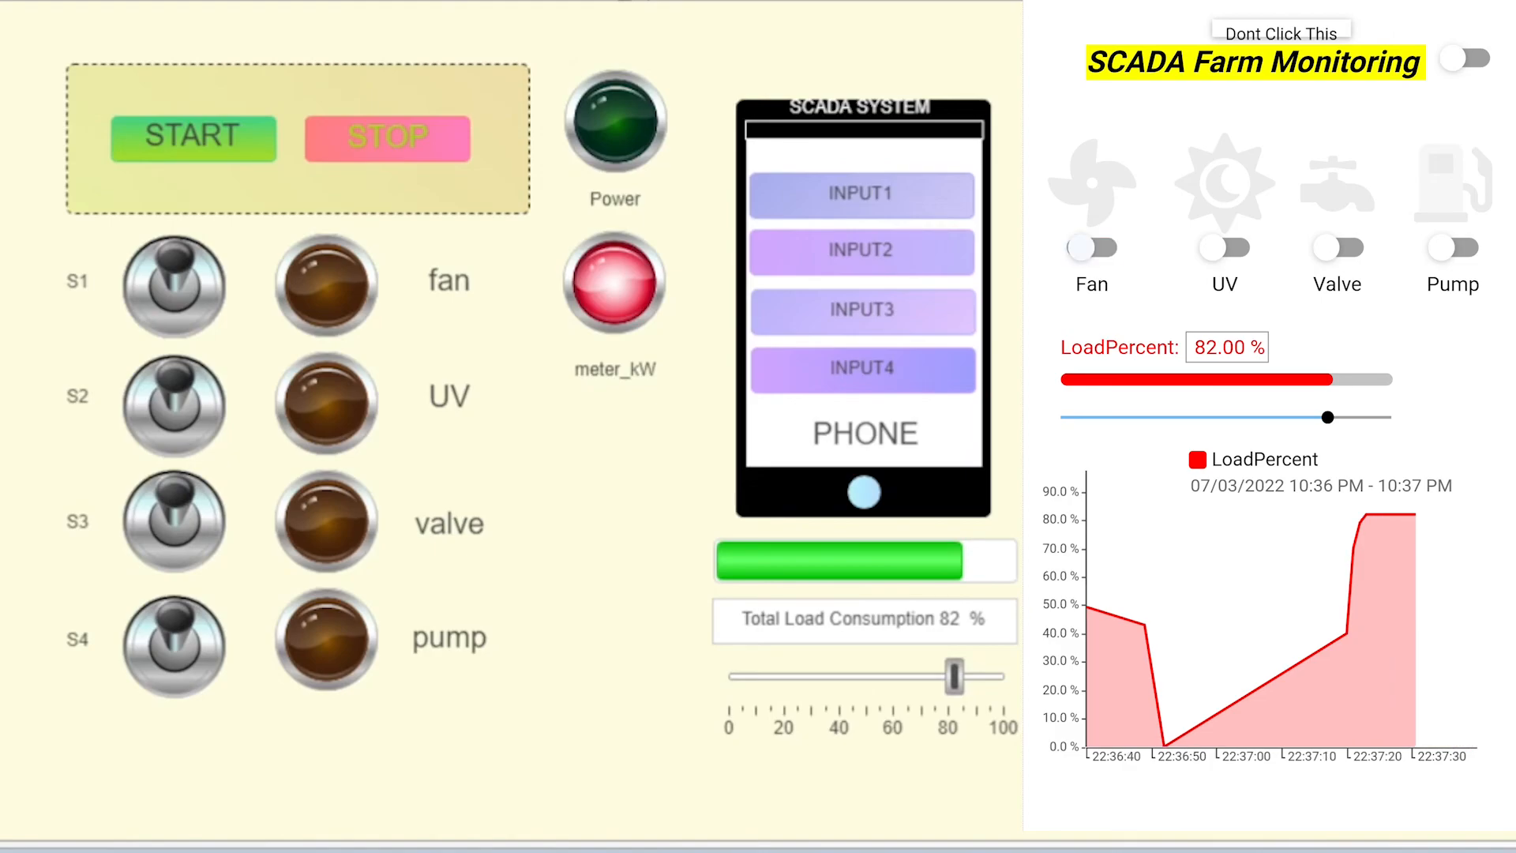
left_click(1090, 247)
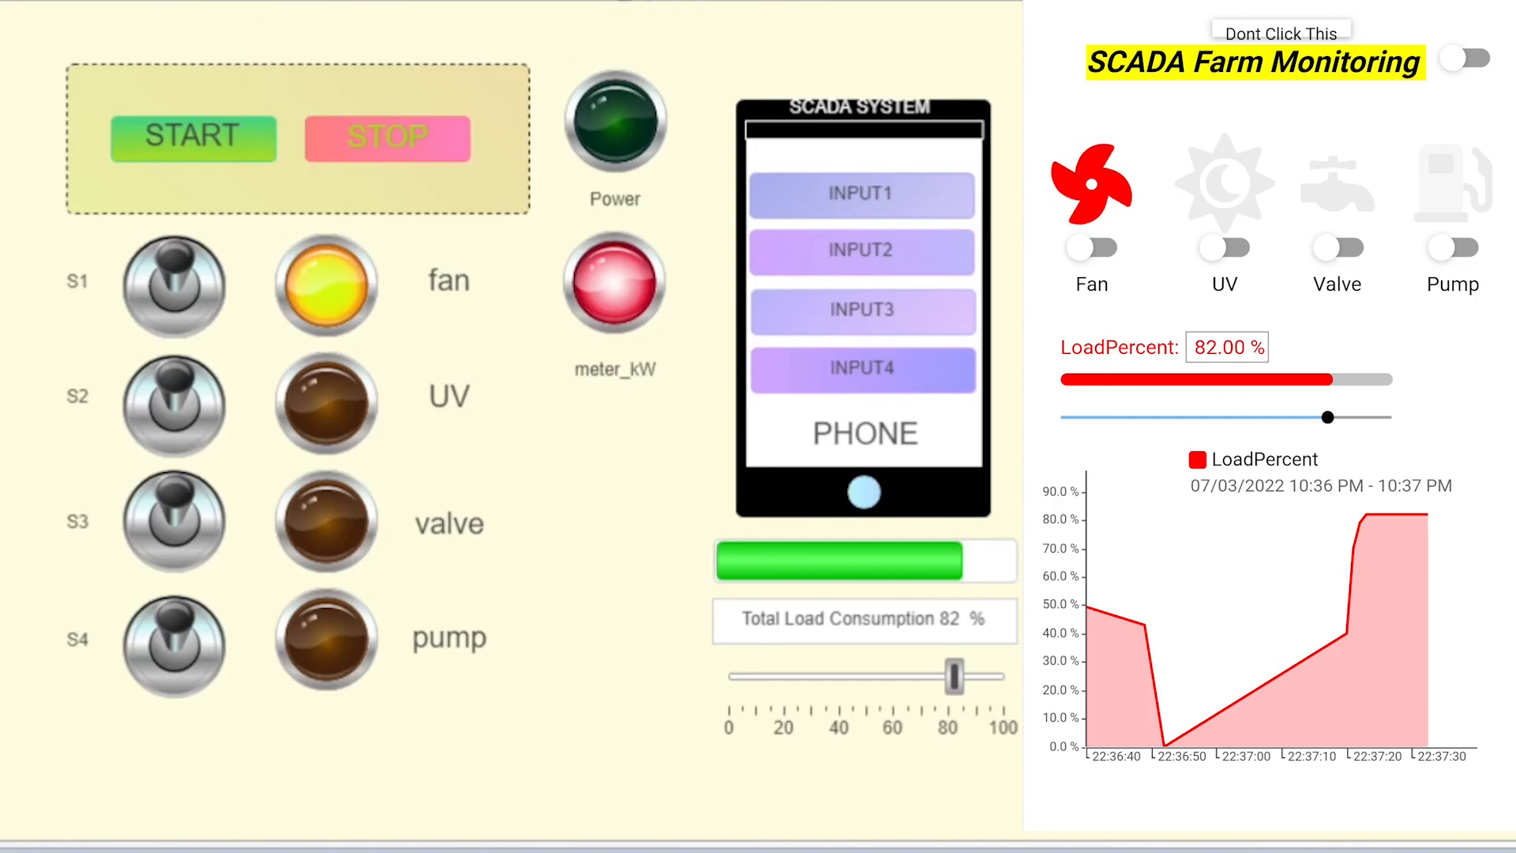
left_click(174, 522)
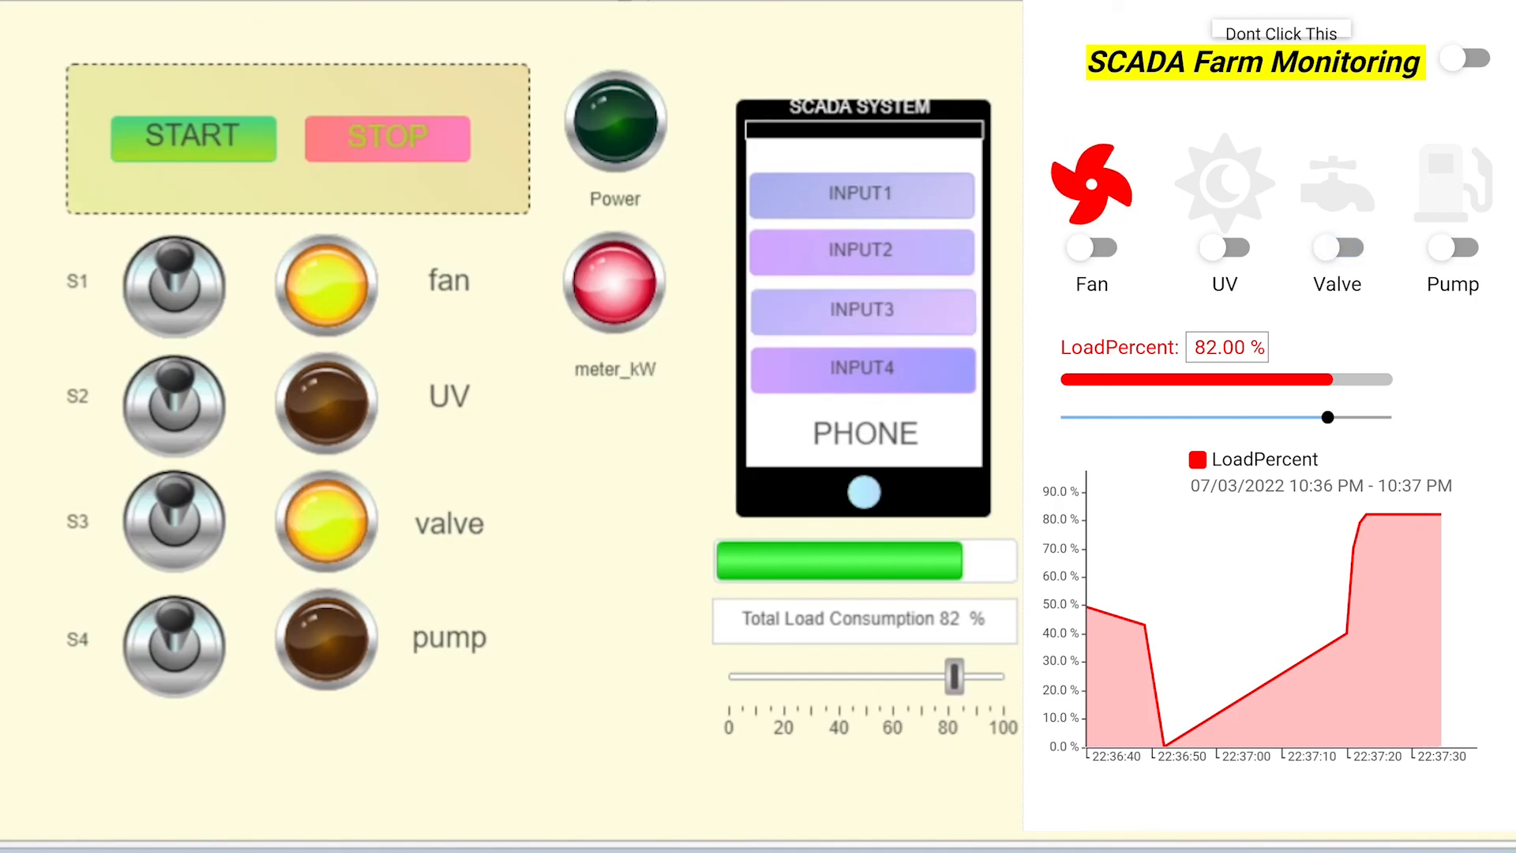